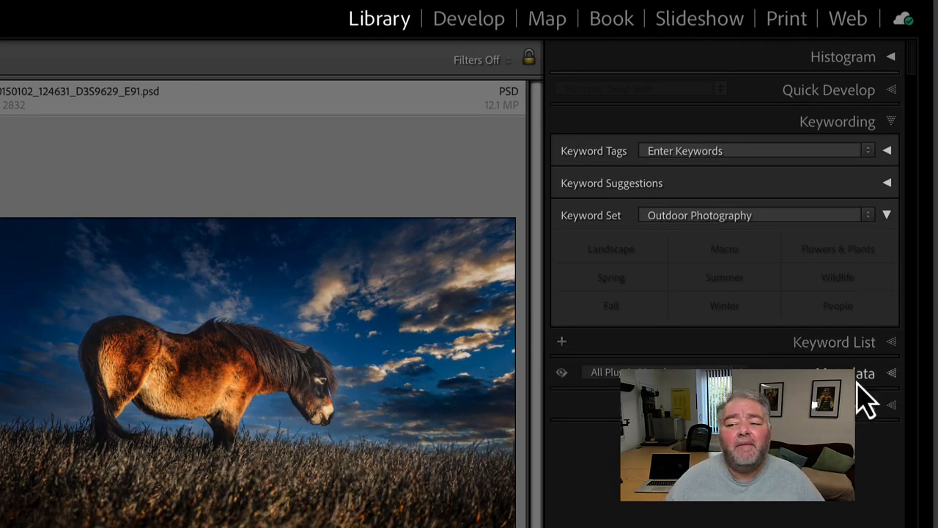
pyautogui.moveTo(795, 161)
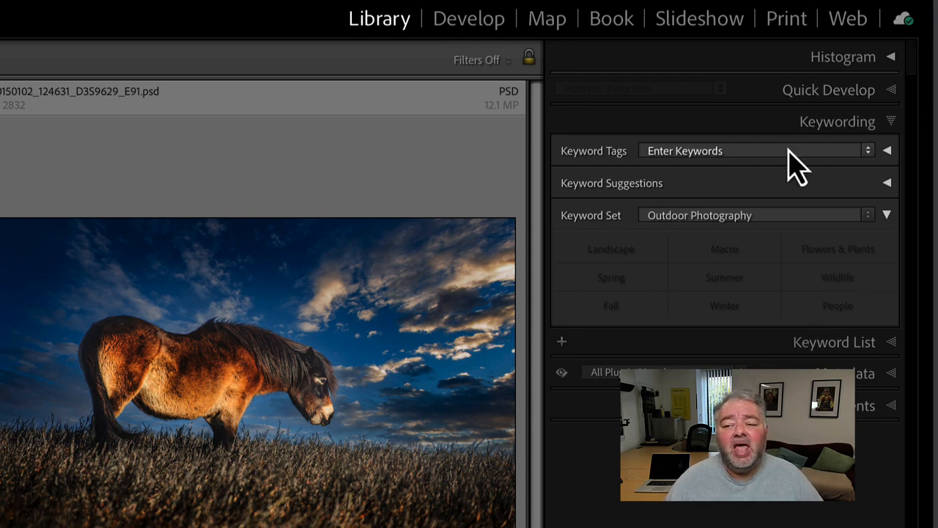
pyautogui.moveTo(681, 235)
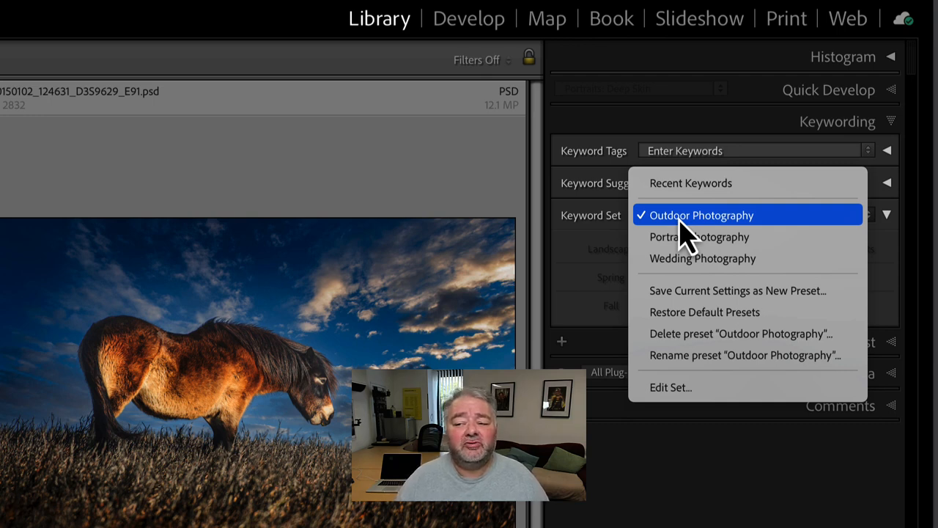
# Step: Keep Outdoor Photography as the keyword set and open its Edit Keyword Set dialog from the Metadata menu
pyautogui.click(701, 215)
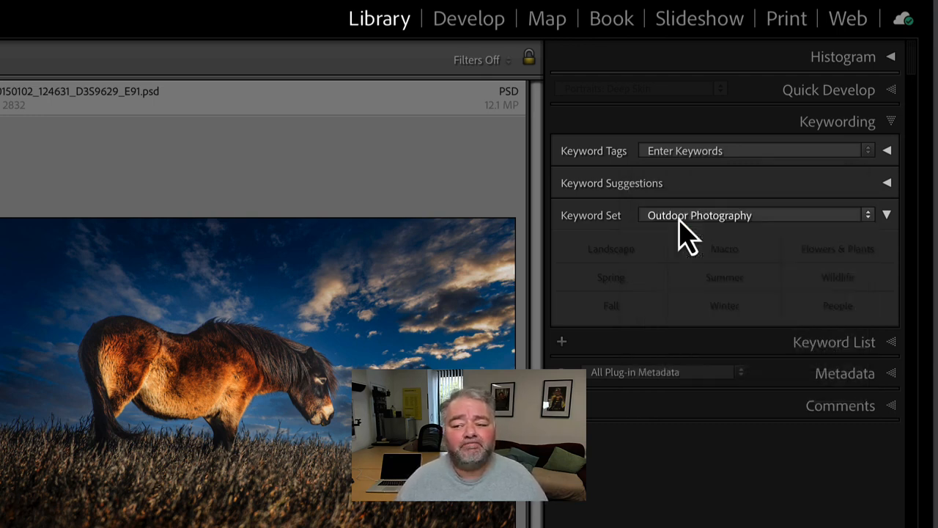
pyautogui.moveTo(751, 238)
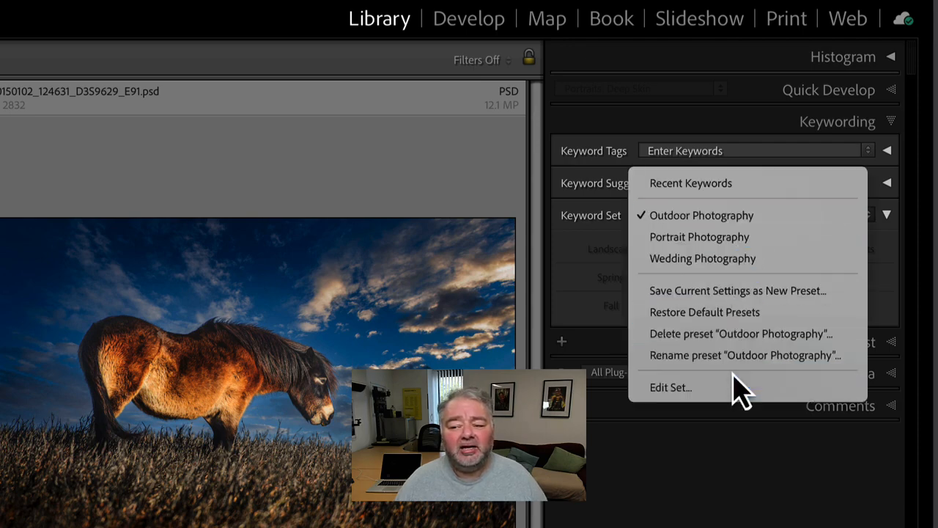
pyautogui.moveTo(605, 239)
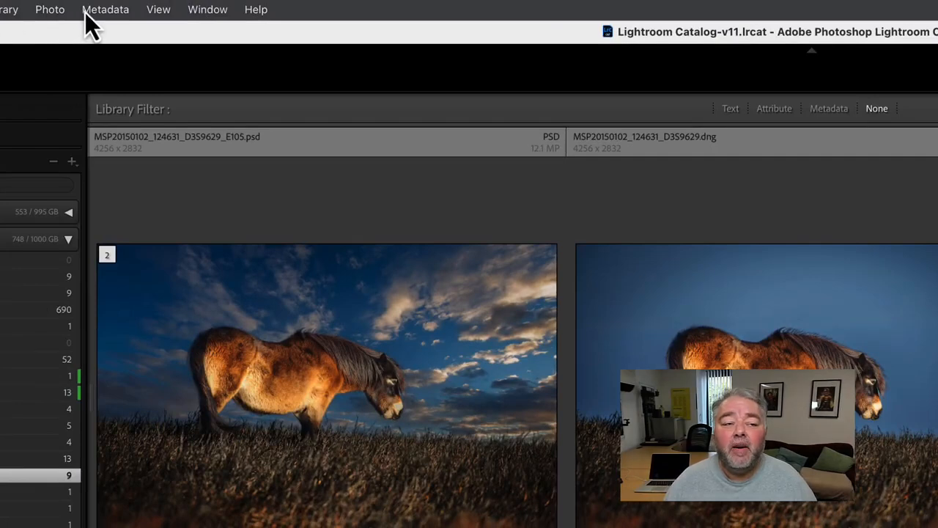
pyautogui.click(105, 9)
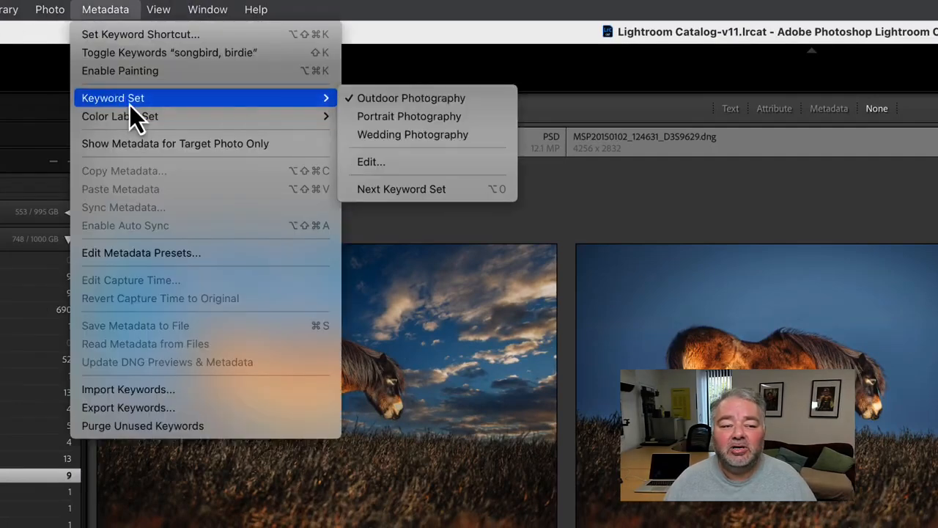
pyautogui.moveTo(439, 165)
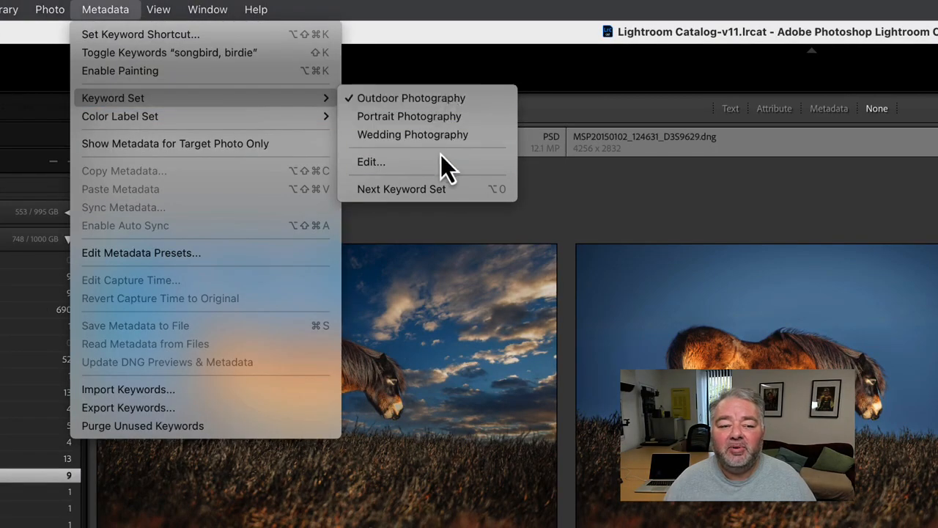
pyautogui.click(371, 161)
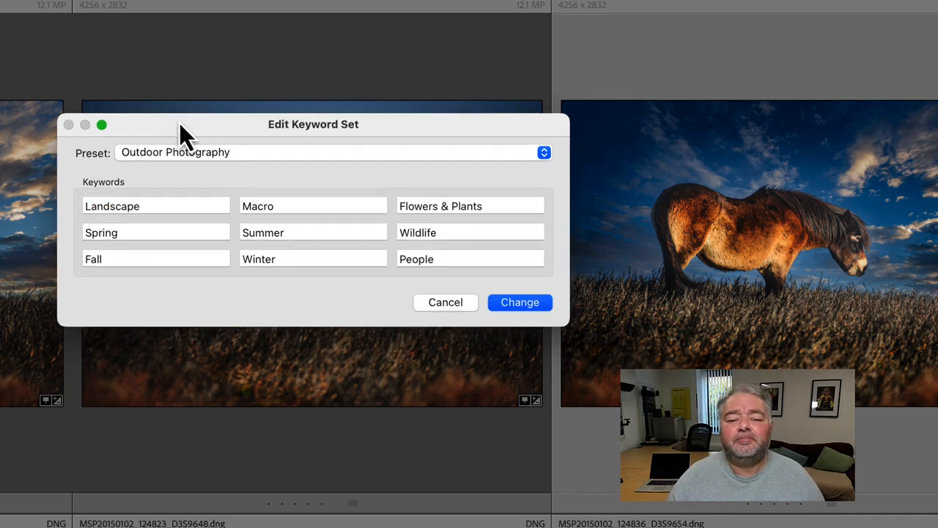
pyautogui.moveTo(183, 136); pyautogui.dragTo(176, 125)
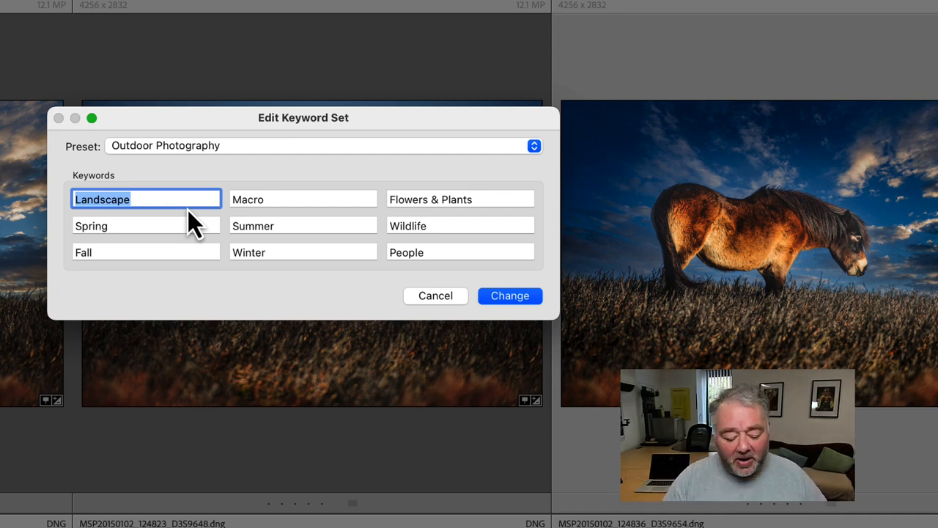
# Step: Enter exmoor, exmoor wildlife and exmoor pony, and delete the People keyword and other leftovers
pyautogui.write('exmoor')
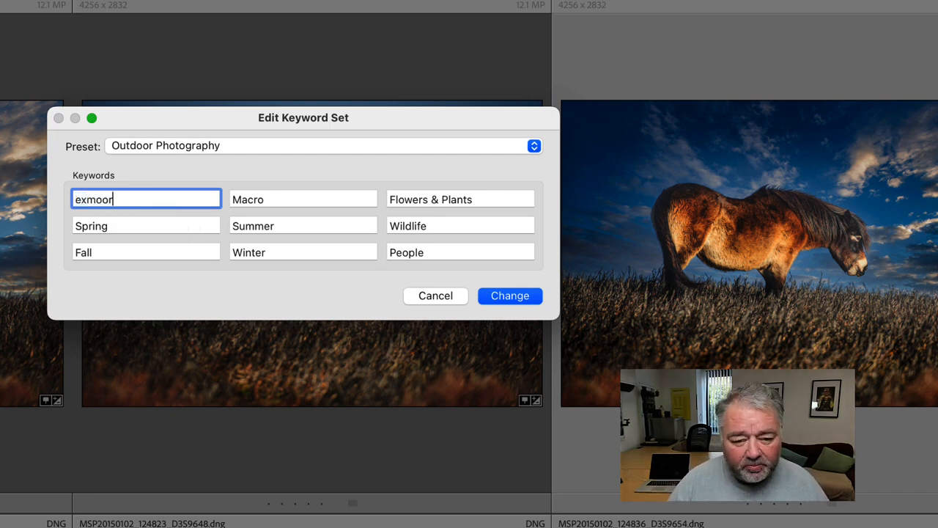
pyautogui.write('exmoor')
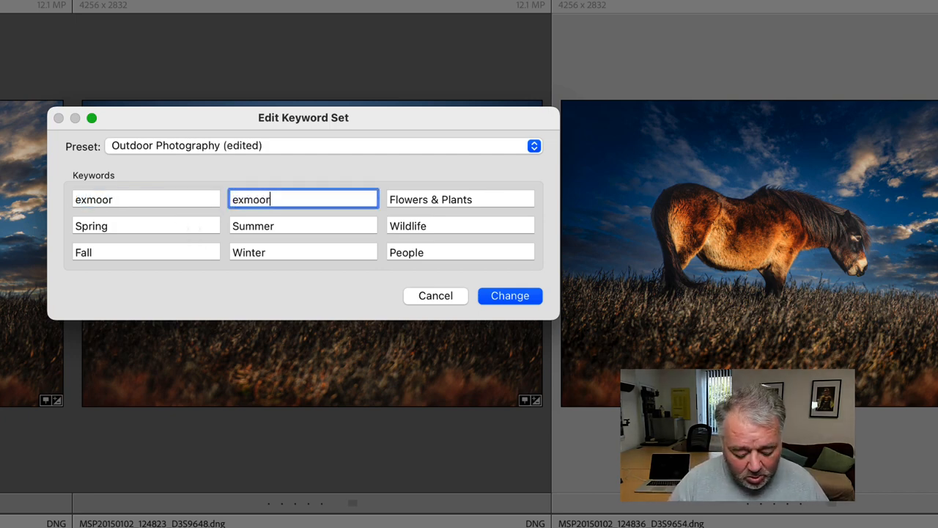
pyautogui.write('wildlife')
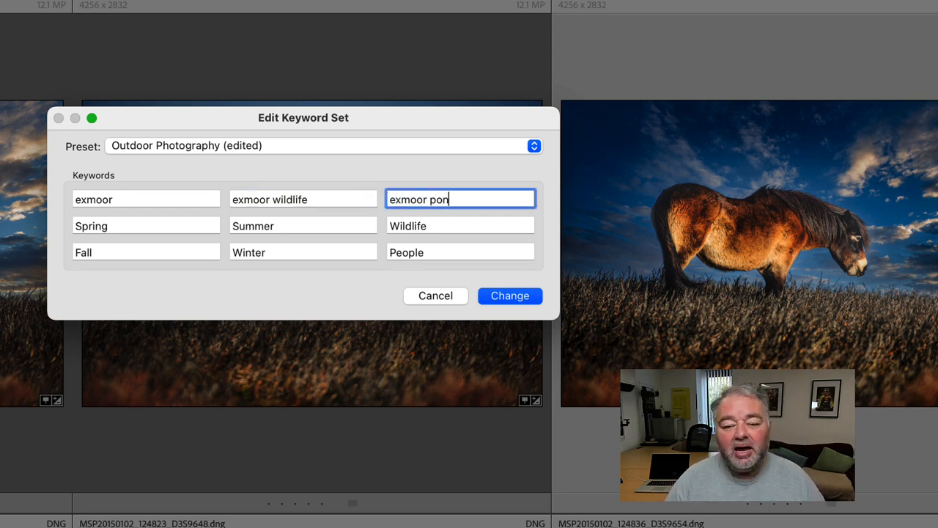
pyautogui.write('y')
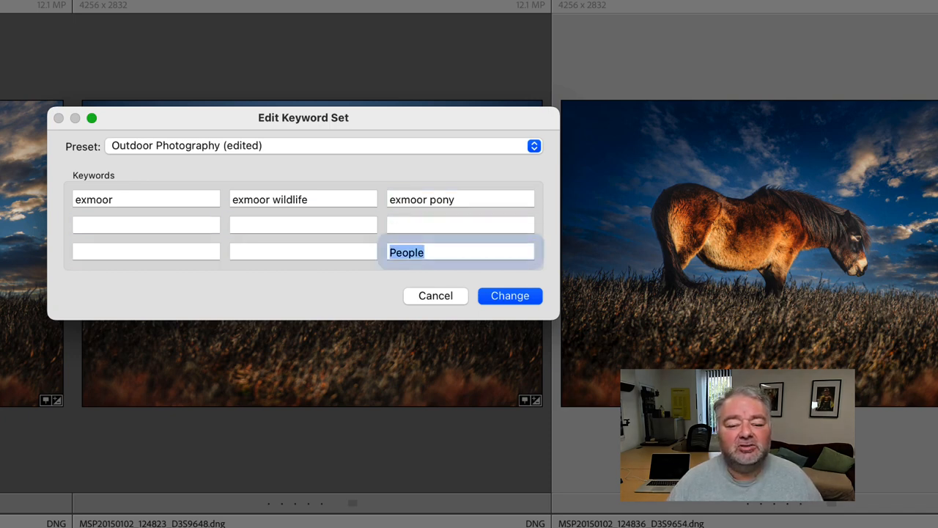
pyautogui.press('delete')
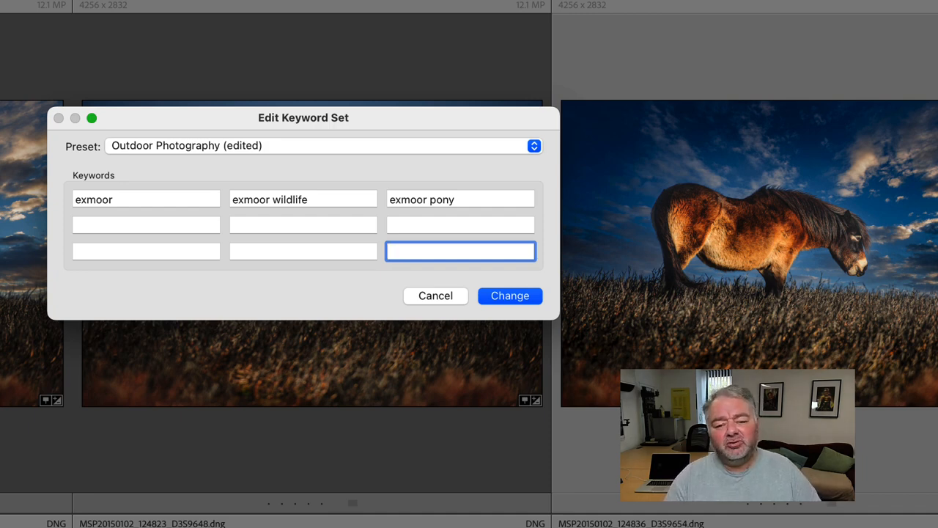
pyautogui.moveTo(208, 167)
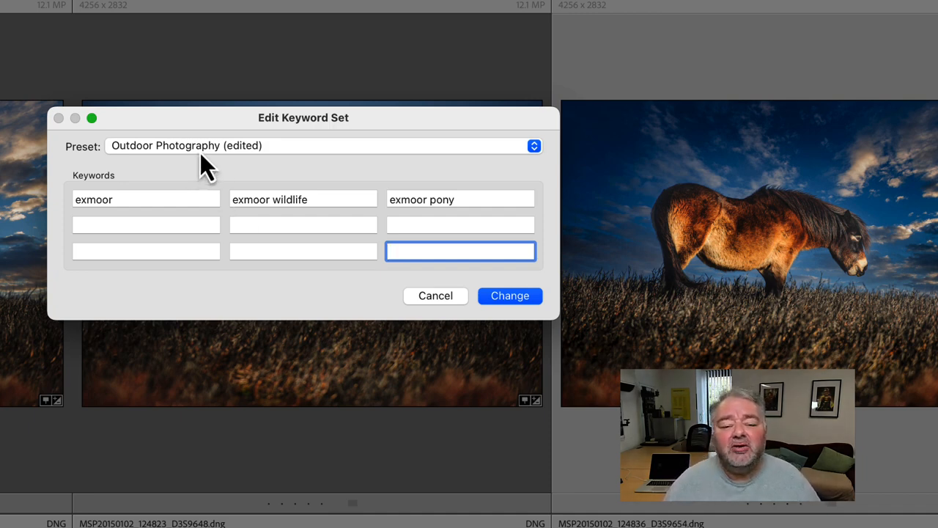
# Step: Create a new keyword set preset named 'Exmoor Pony' from the current keywords
pyautogui.click(322, 146)
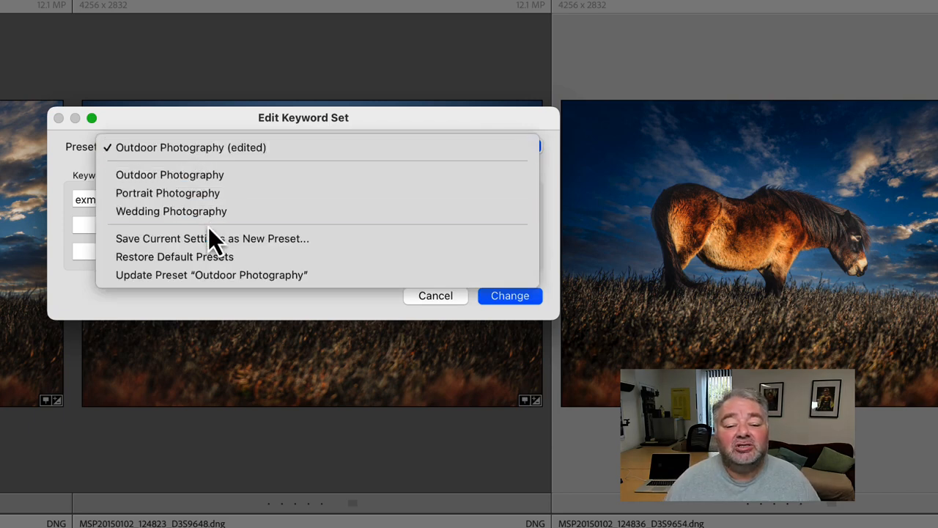
pyautogui.click(212, 239)
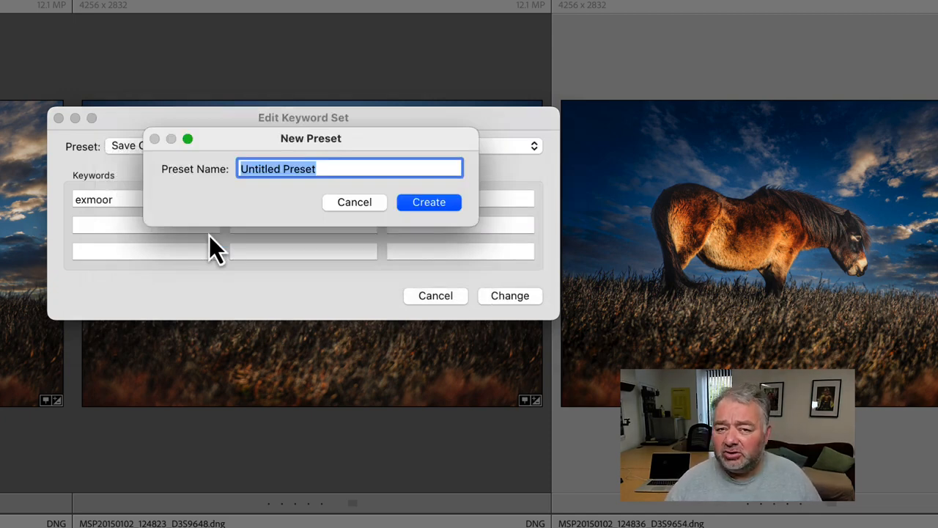
pyautogui.write('Ex')
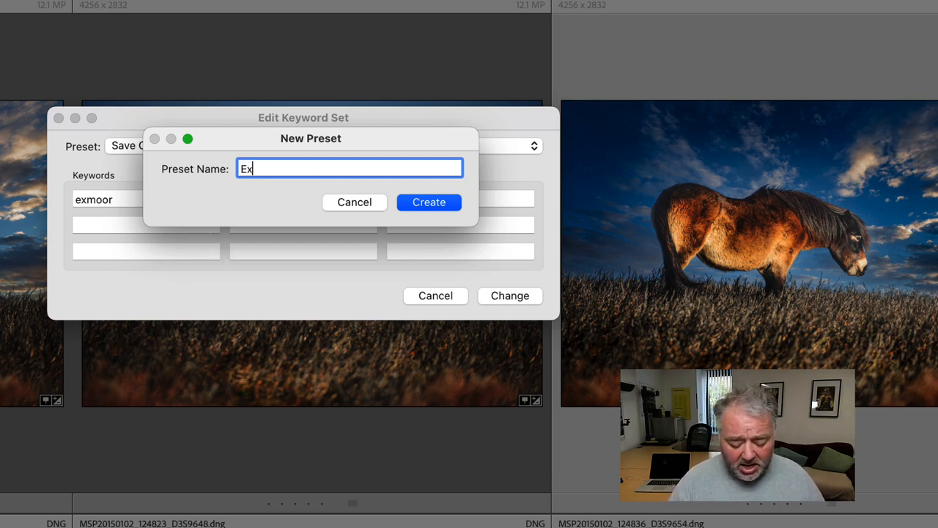
pyautogui.write('m')
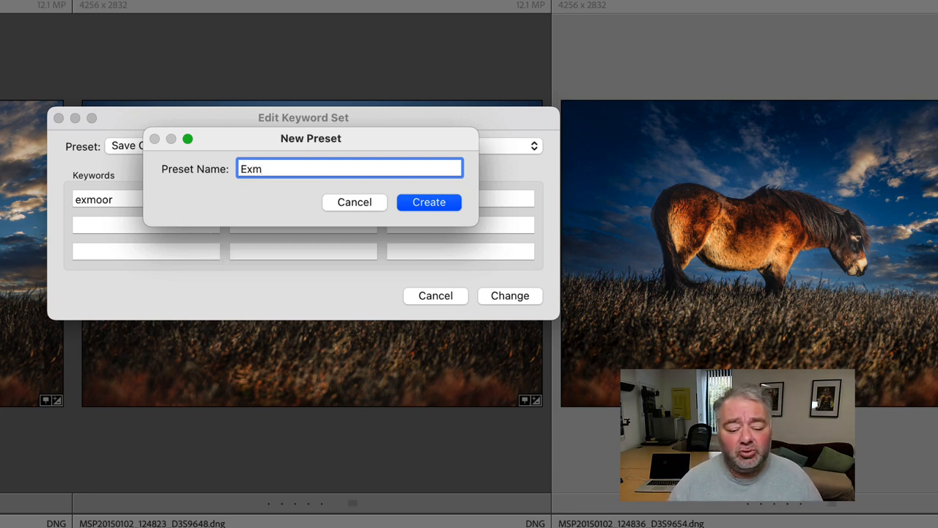
pyautogui.write('oor Pony')
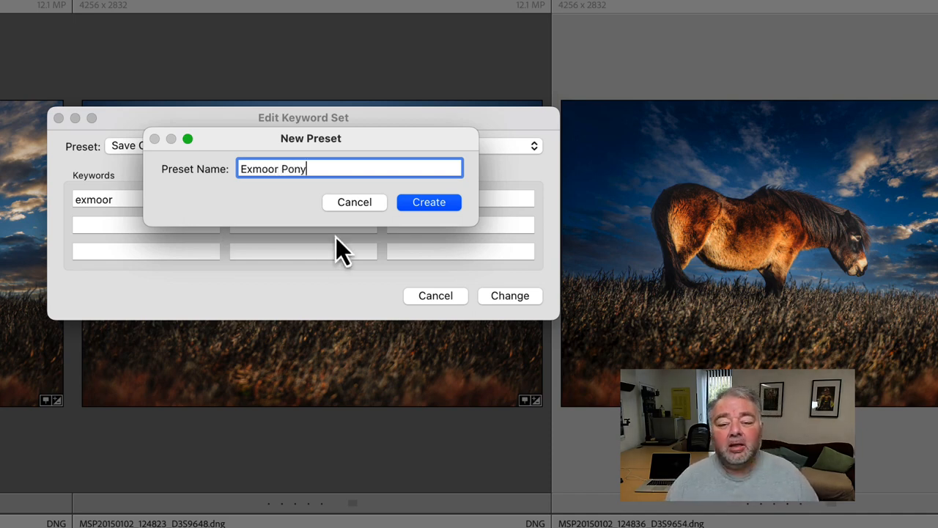
pyautogui.click(429, 201)
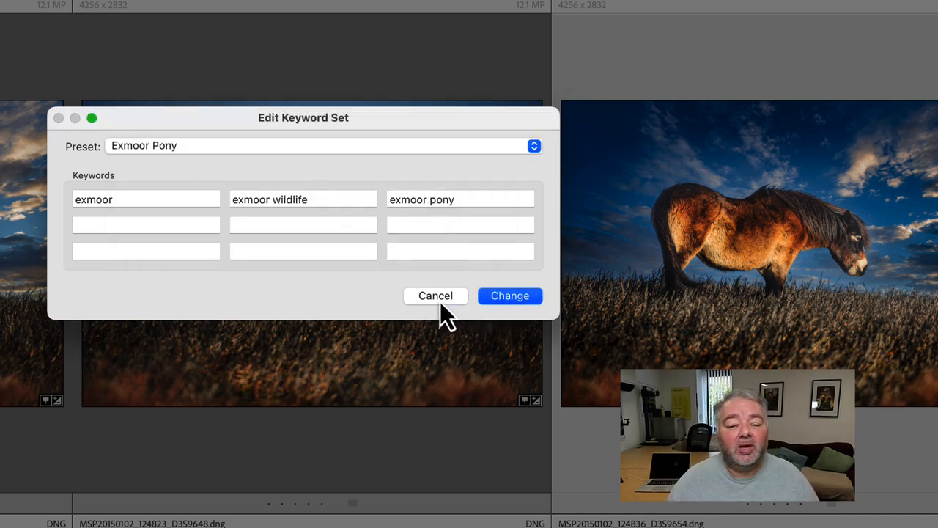
# Step: Close the keyword set editor and select Exmoor Pony as the Keywording panel's keyword set
pyautogui.click(436, 296)
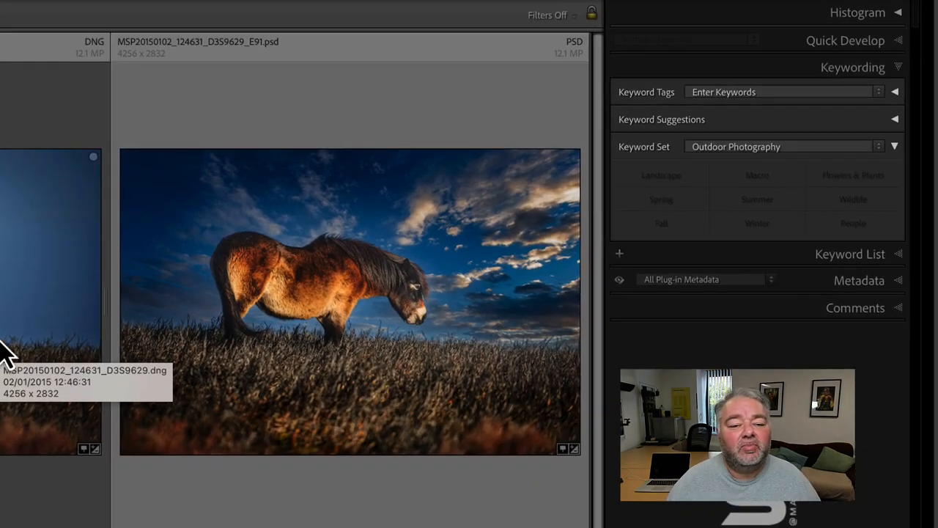
pyautogui.click(894, 146)
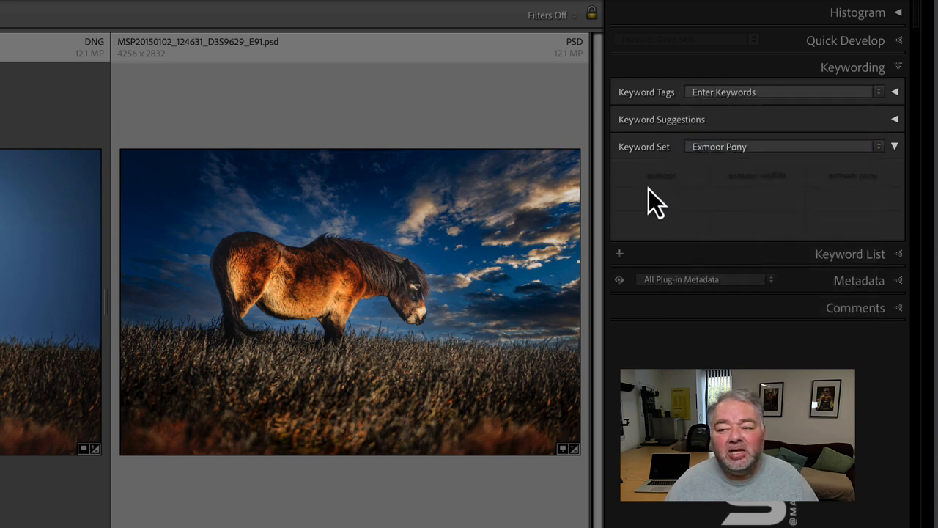
pyautogui.moveTo(729, 202)
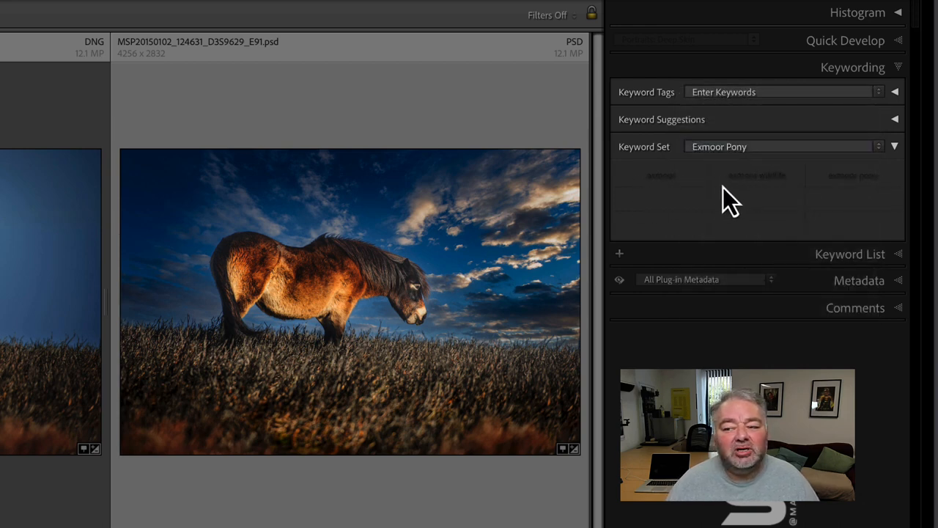